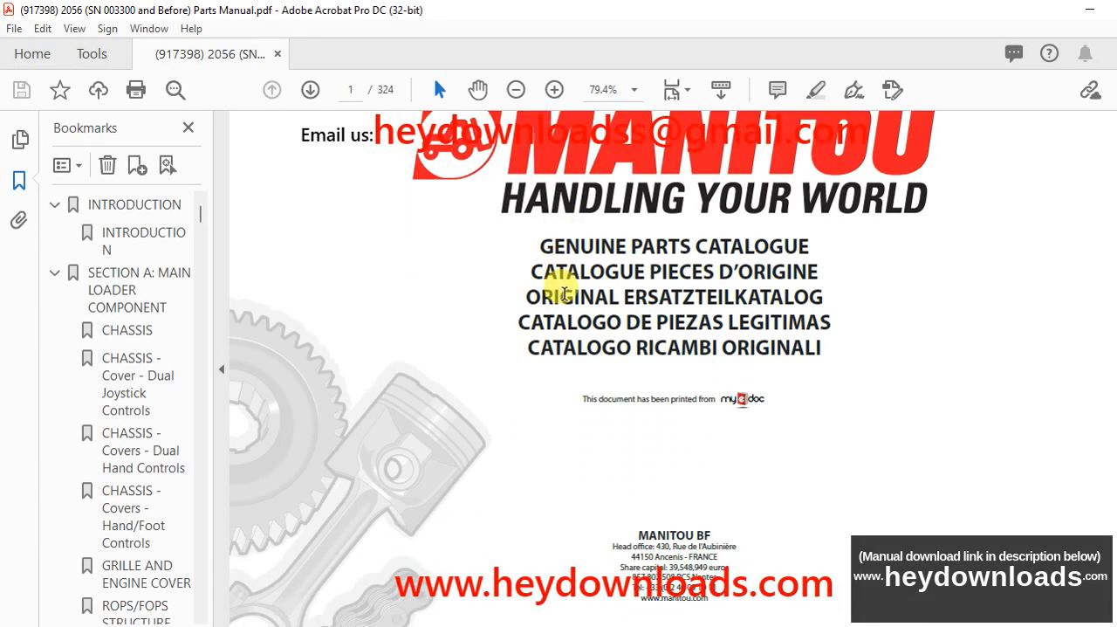
Advance from the cover past the copyright page to the spare parts ordering page (page 3)
click(310, 89)
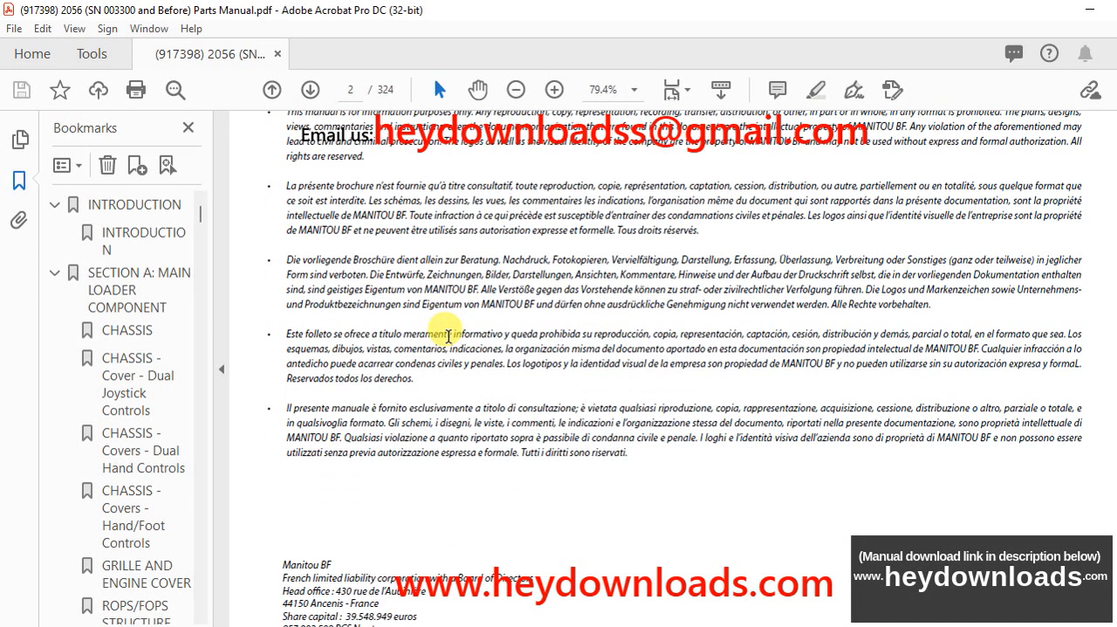
click(311, 91)
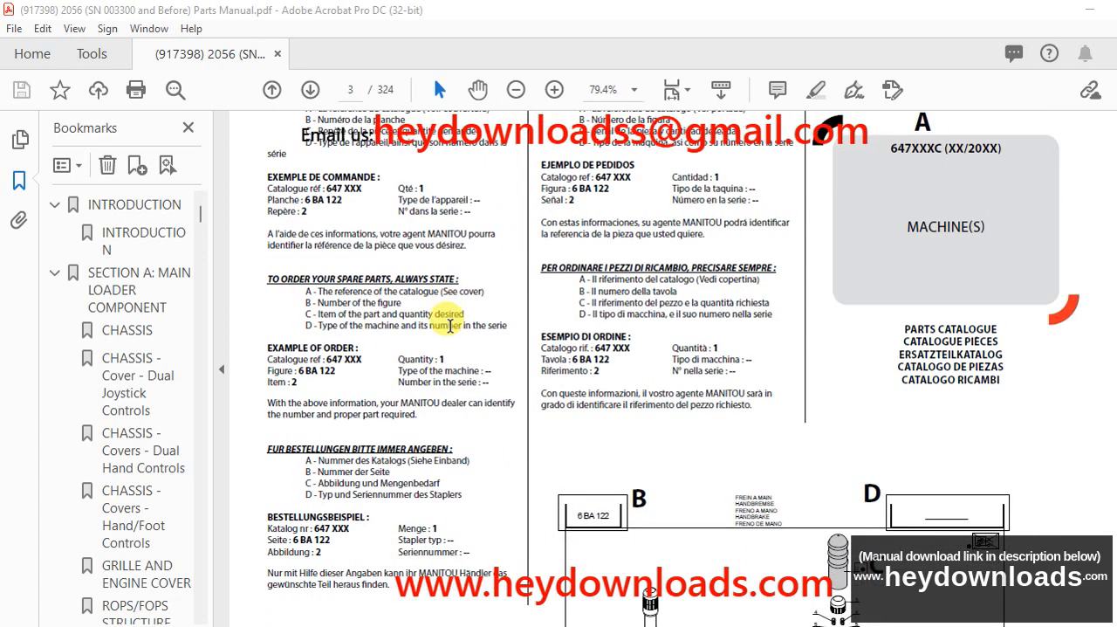
Show the Page Thumbnails panel and scroll through the table of contents pages
click(311, 89)
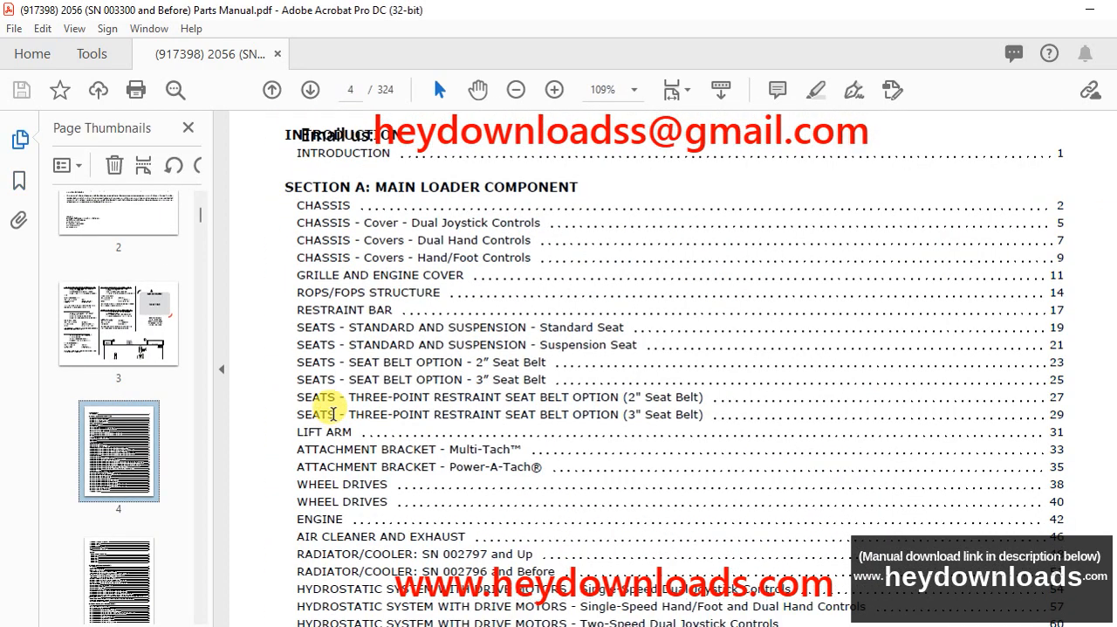
scroll(down, 3)
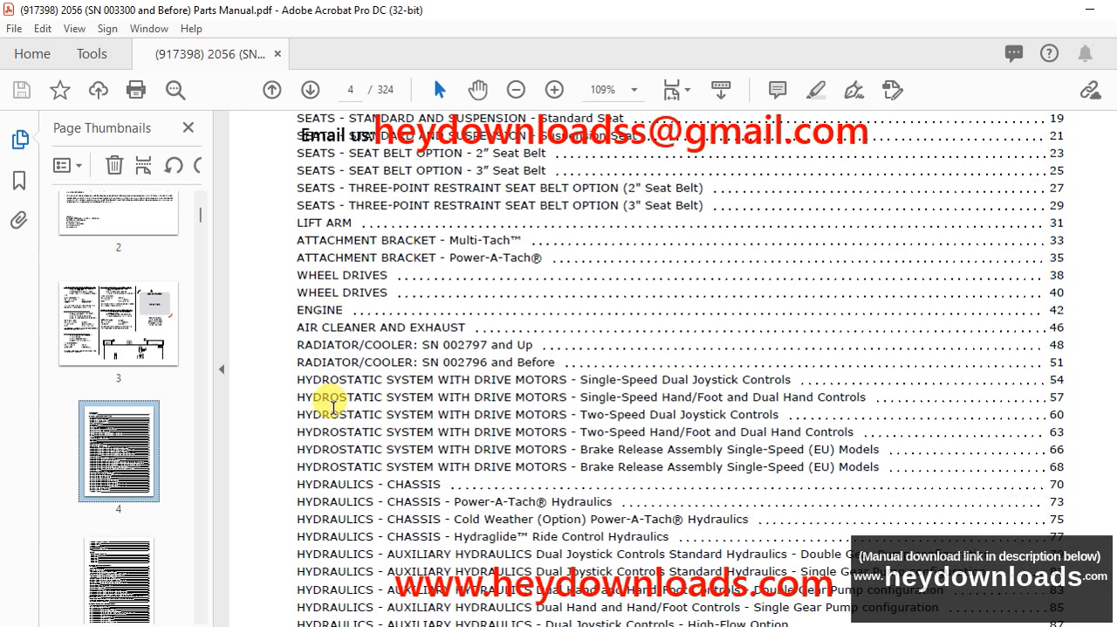
scroll(down, 3)
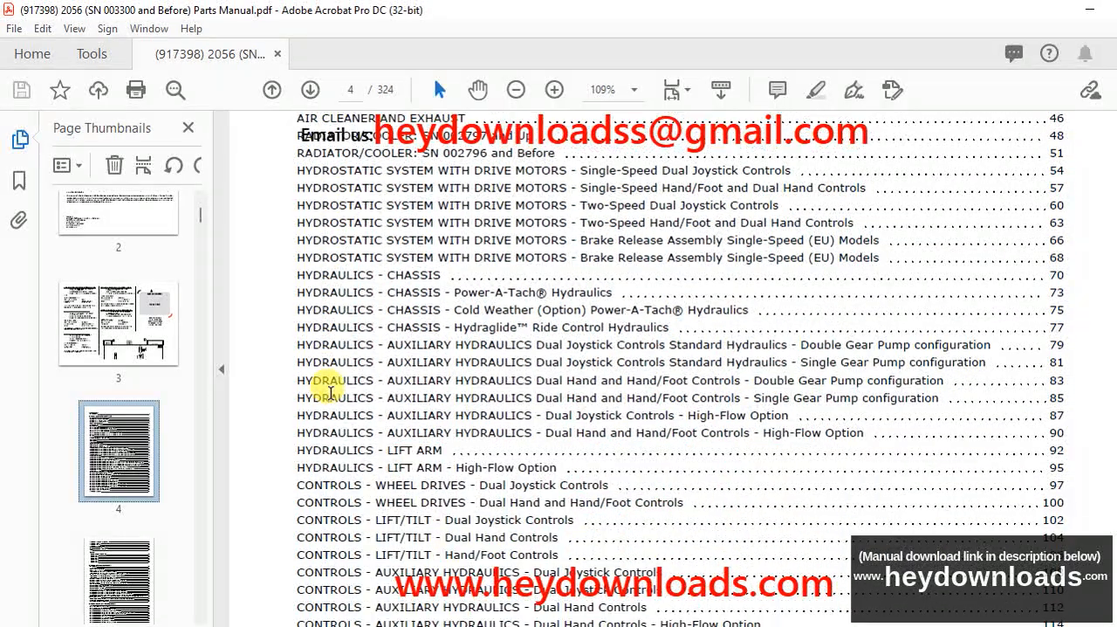
scroll(down, 3)
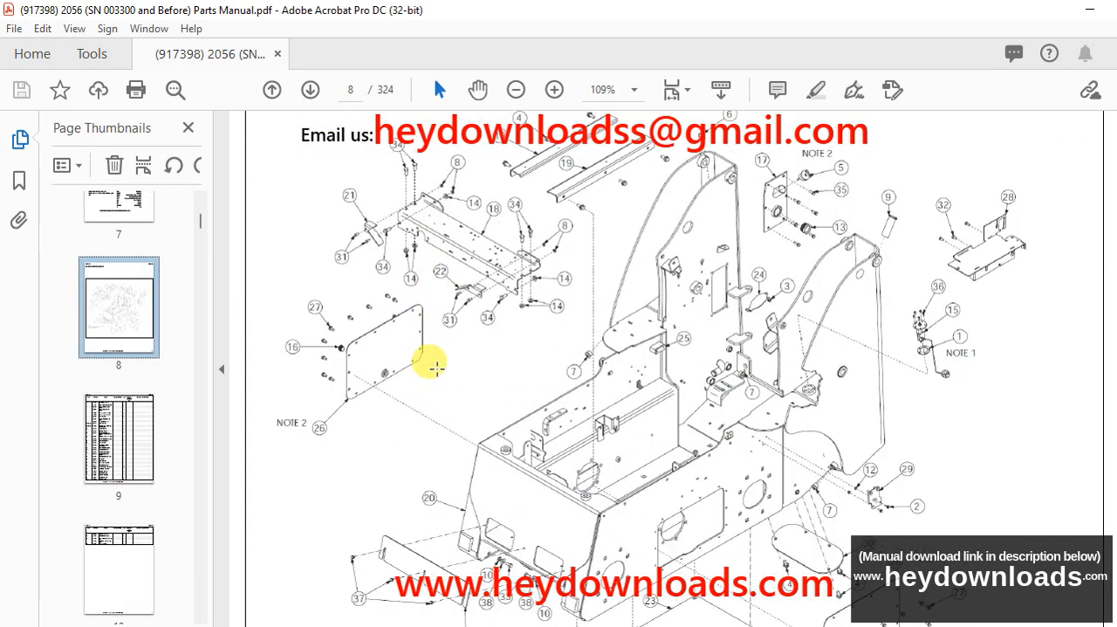
scroll(down, 3)
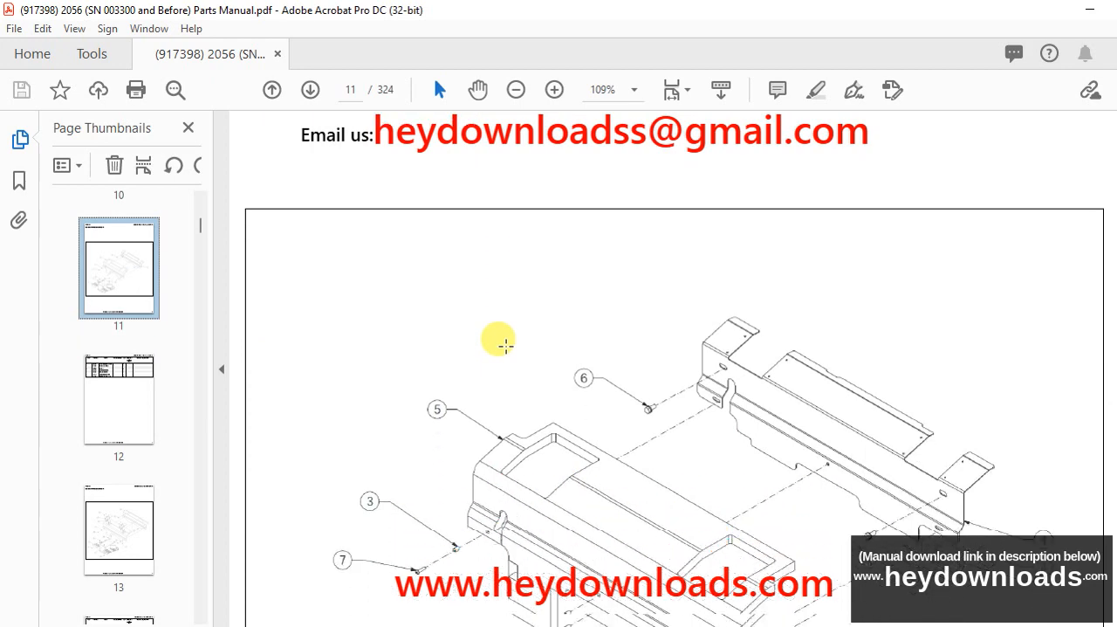
scroll(down, 3)
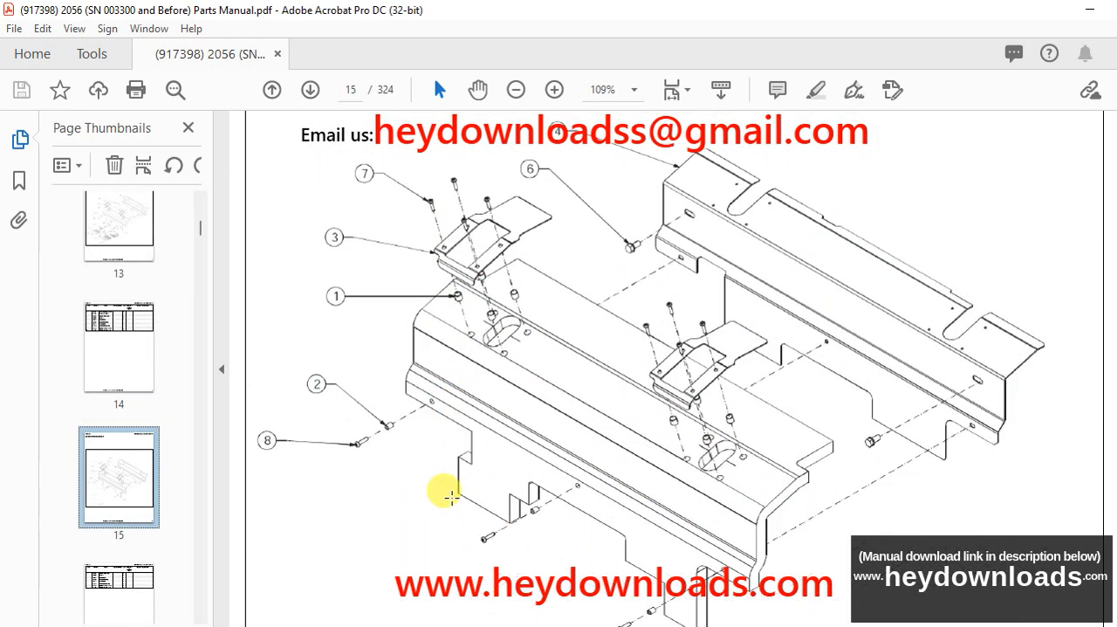
Jump via thumbnails through the cab structure diagram and ROPS/FOPS parts table to the page 23 diagram
click(311, 89)
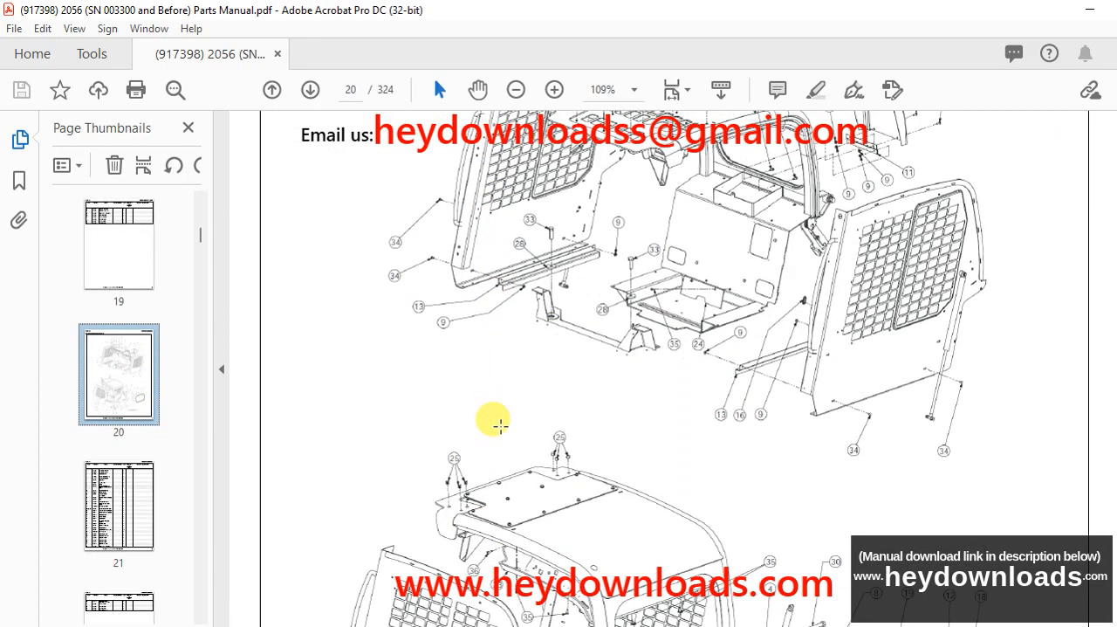
click(310, 89)
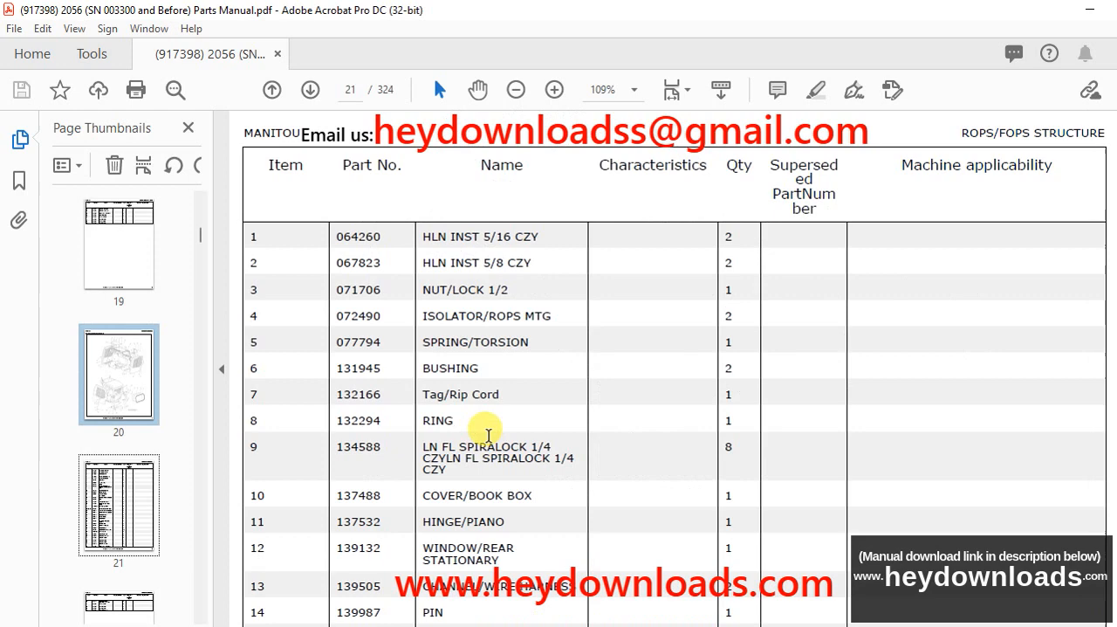
click(311, 89)
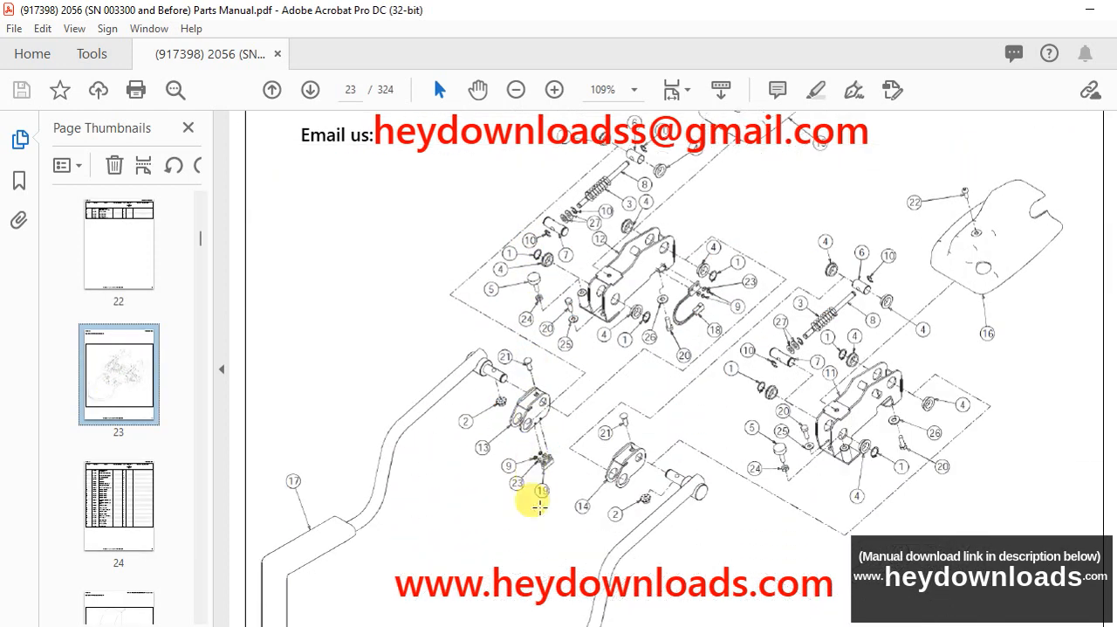
Jump far ahead to around page 120 and scroll on through the later parts diagrams
click(310, 89)
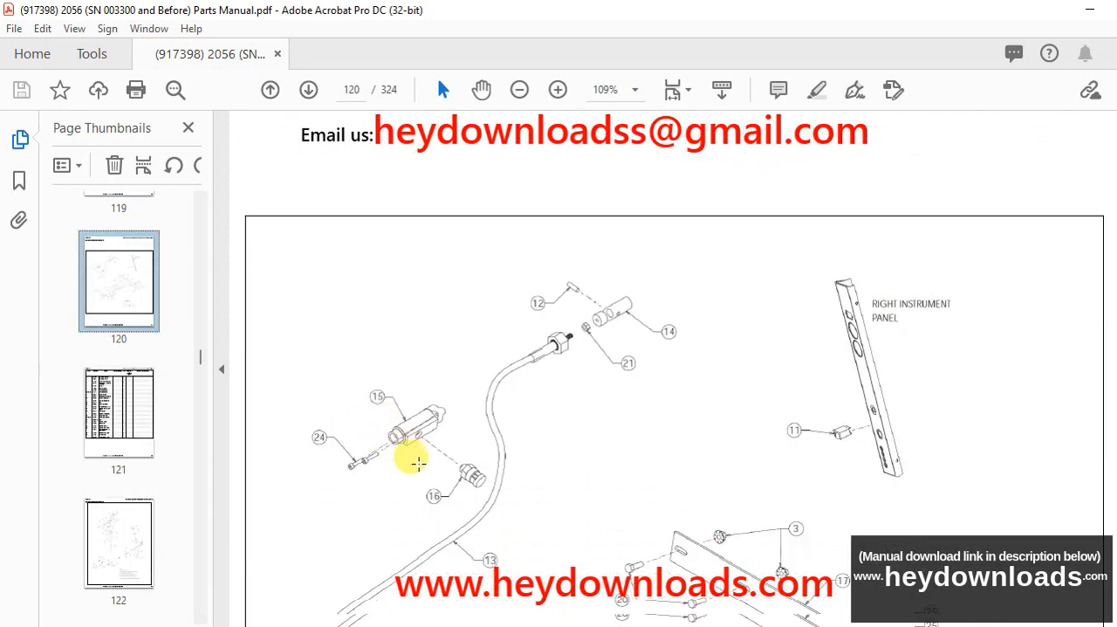
scroll(down, 3)
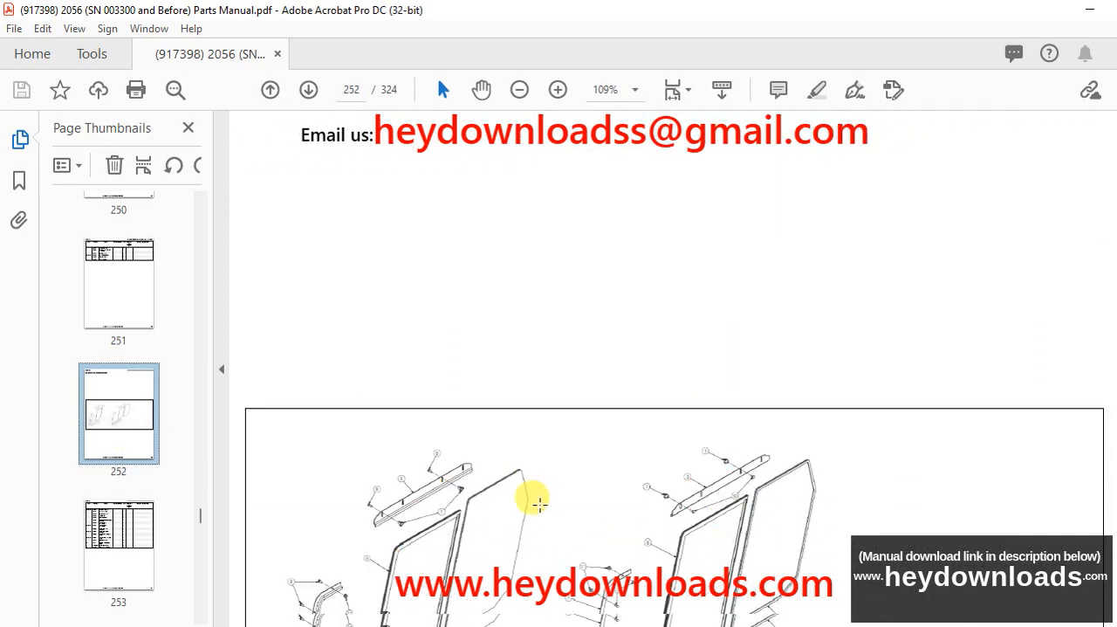
scroll(down, 3)
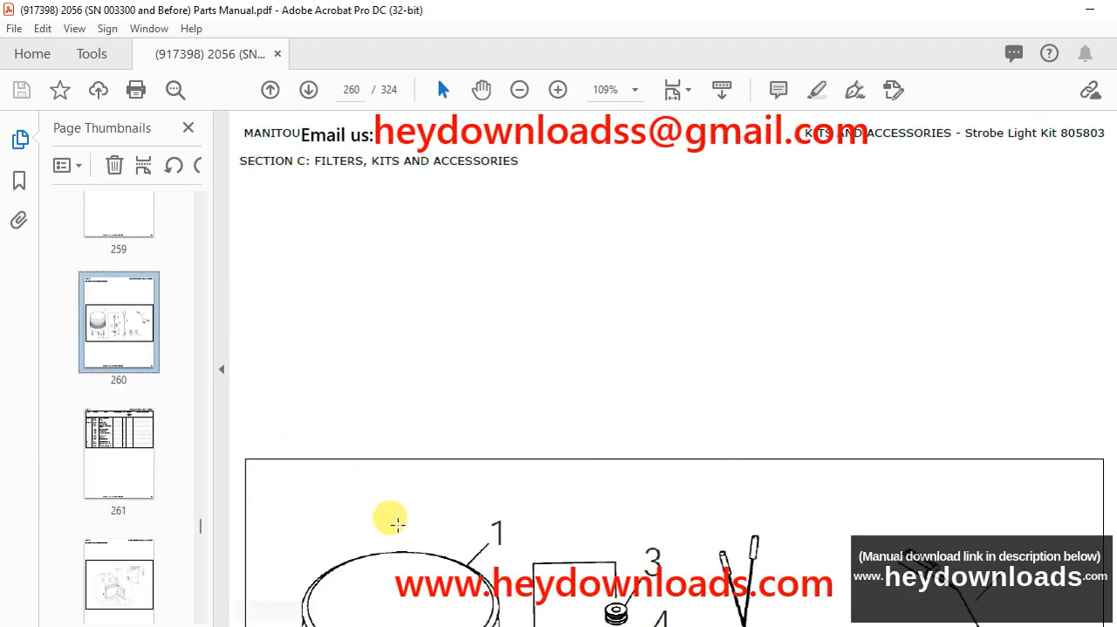
scroll(down, 3)
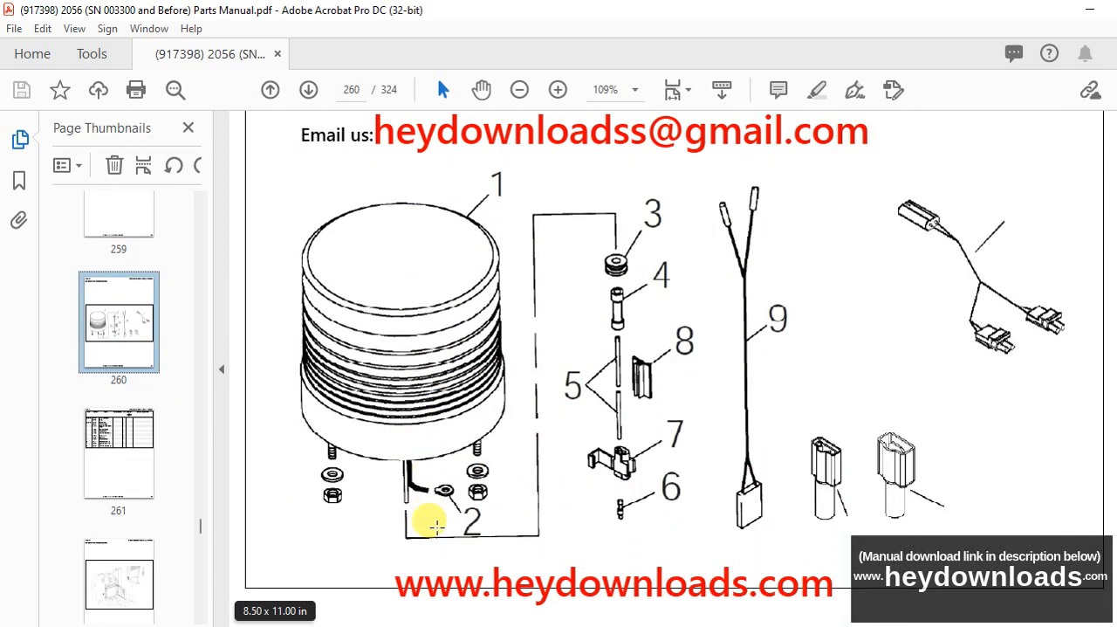
Skip past the strobe light kit page and scroll to the brake motor fitting diagram on page 292
click(307, 89)
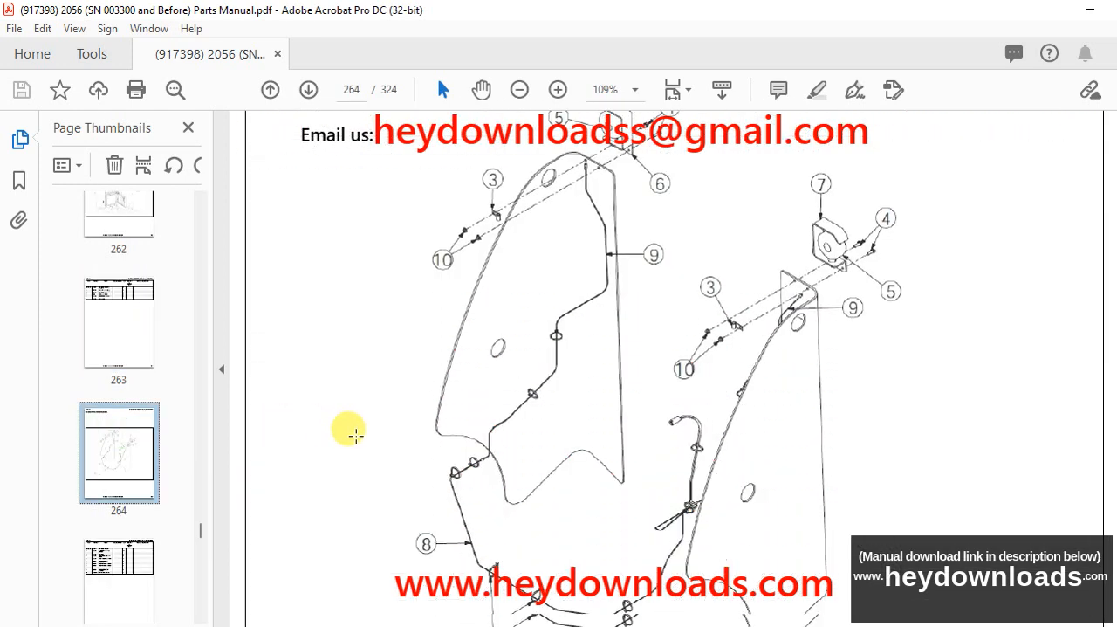
scroll(down, 3)
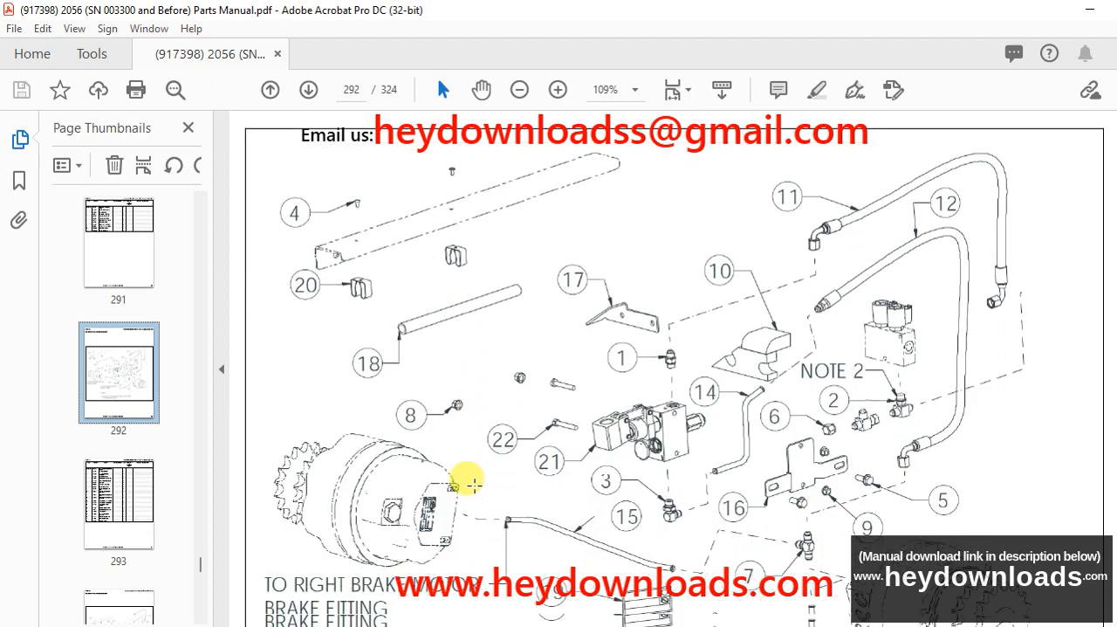
scroll(down, 3)
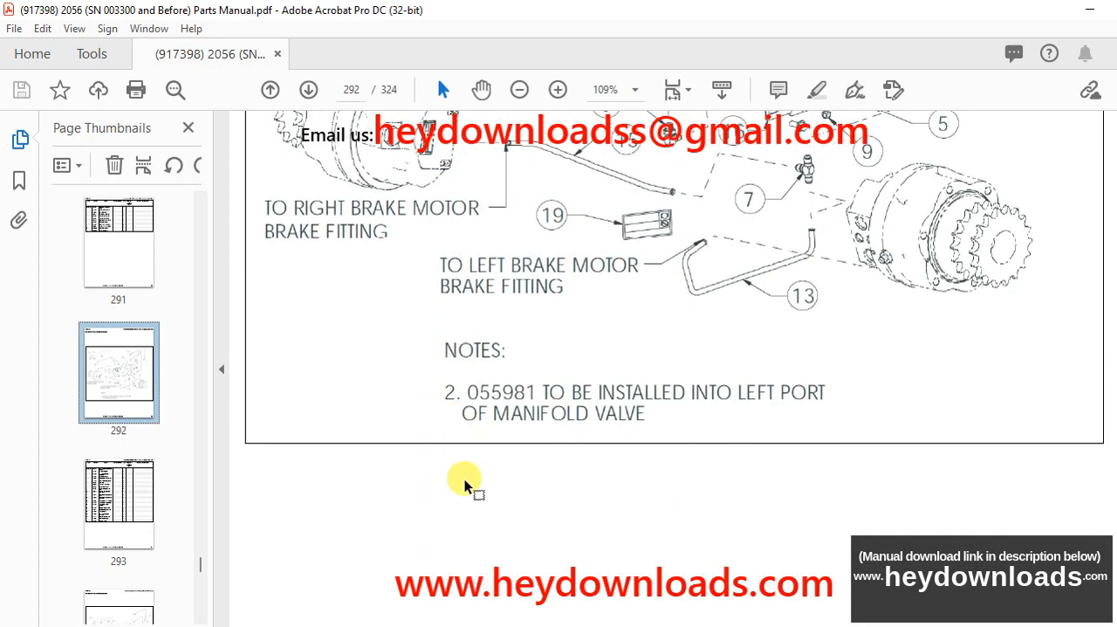